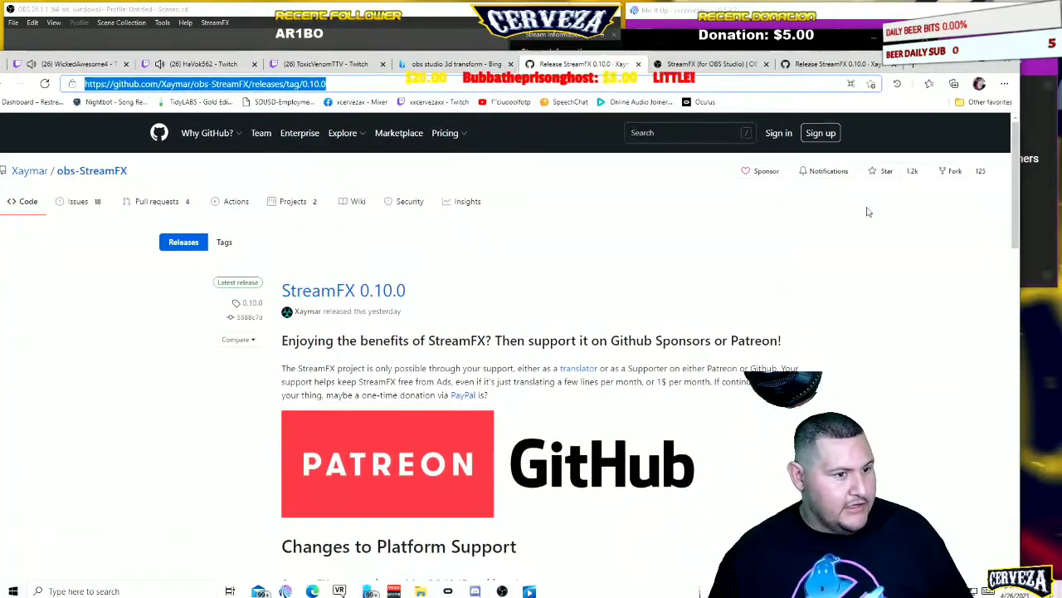
- Scroll the StreamFX 0.10.0 release notes down to the Assets list with the Windows installer
scroll(down, 3)
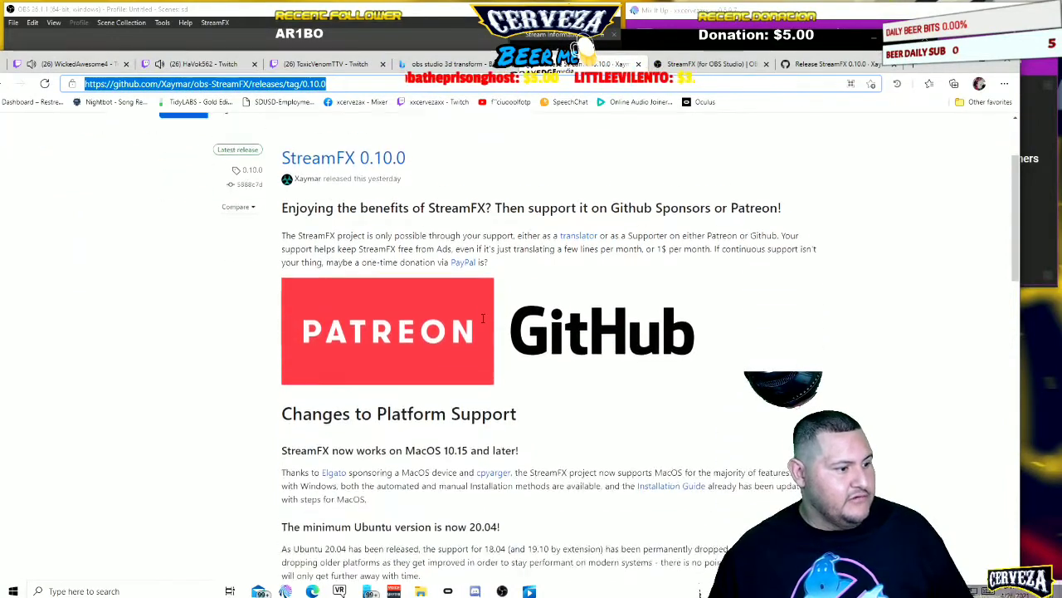
scroll(down, 3)
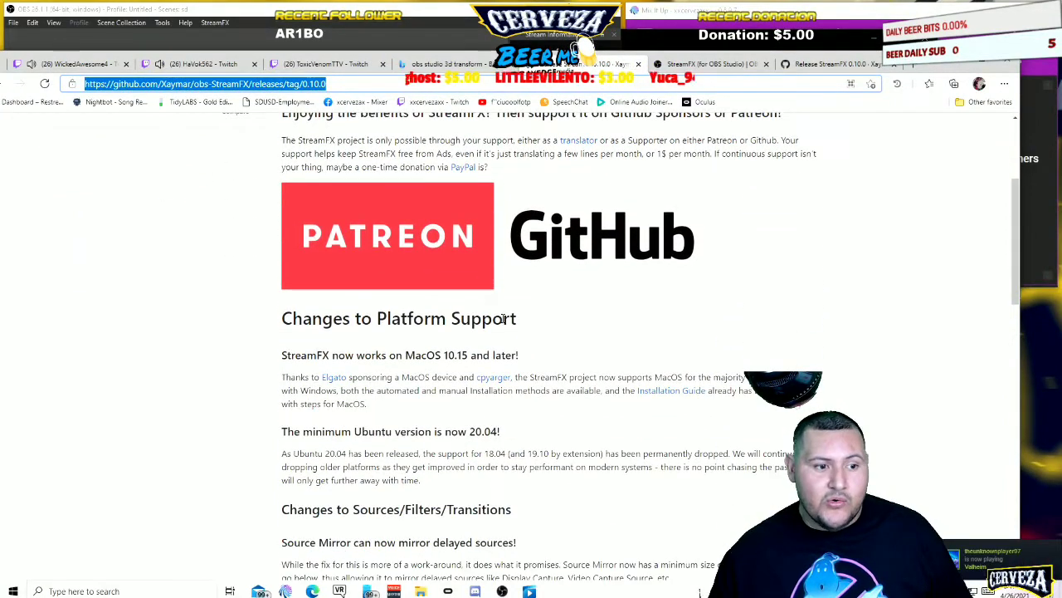
scroll(down, 3)
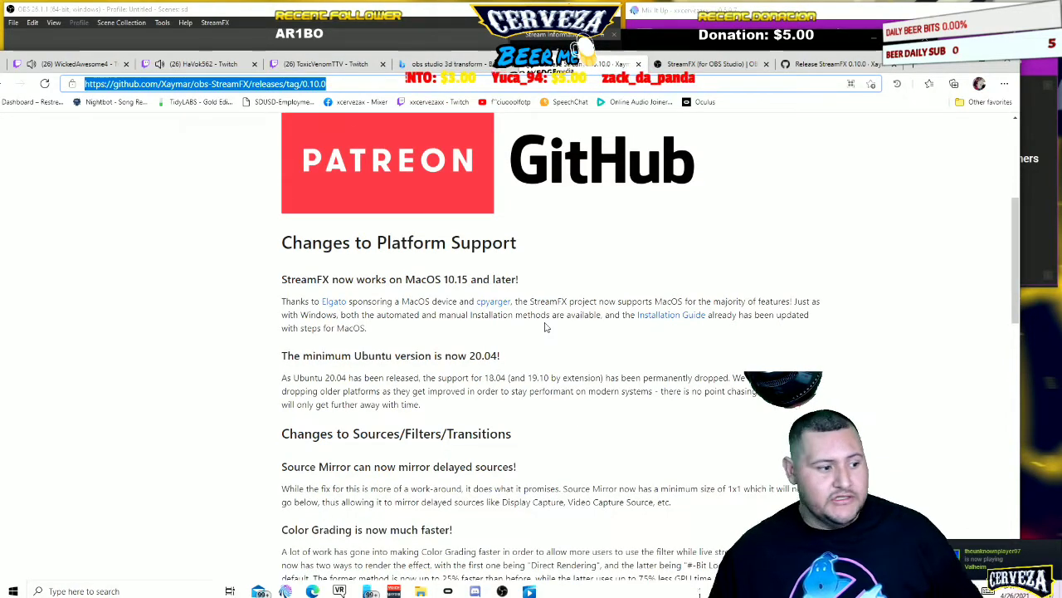
scroll(down, 3)
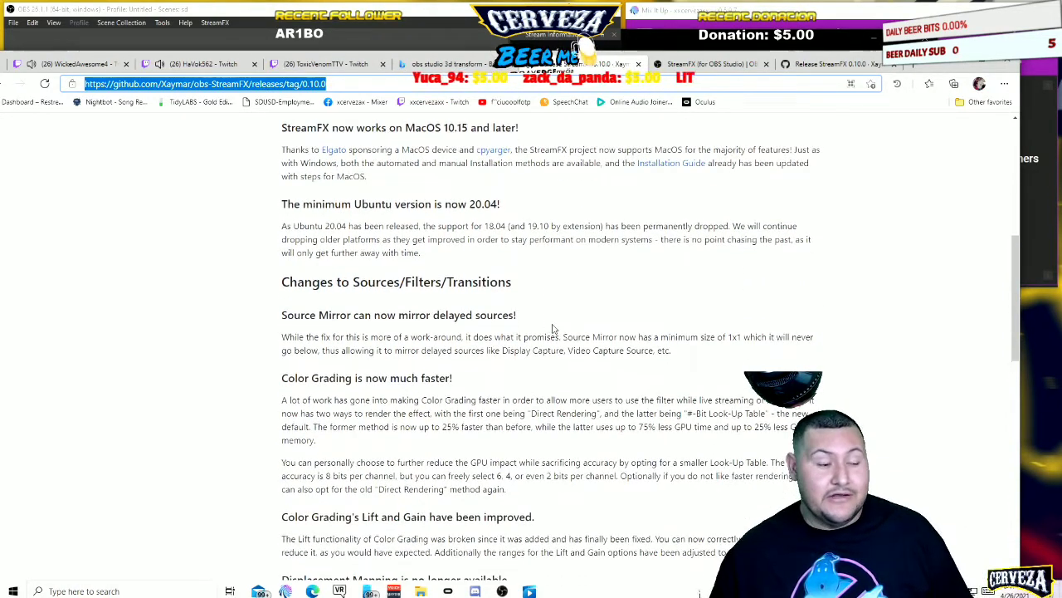
scroll(down, 3)
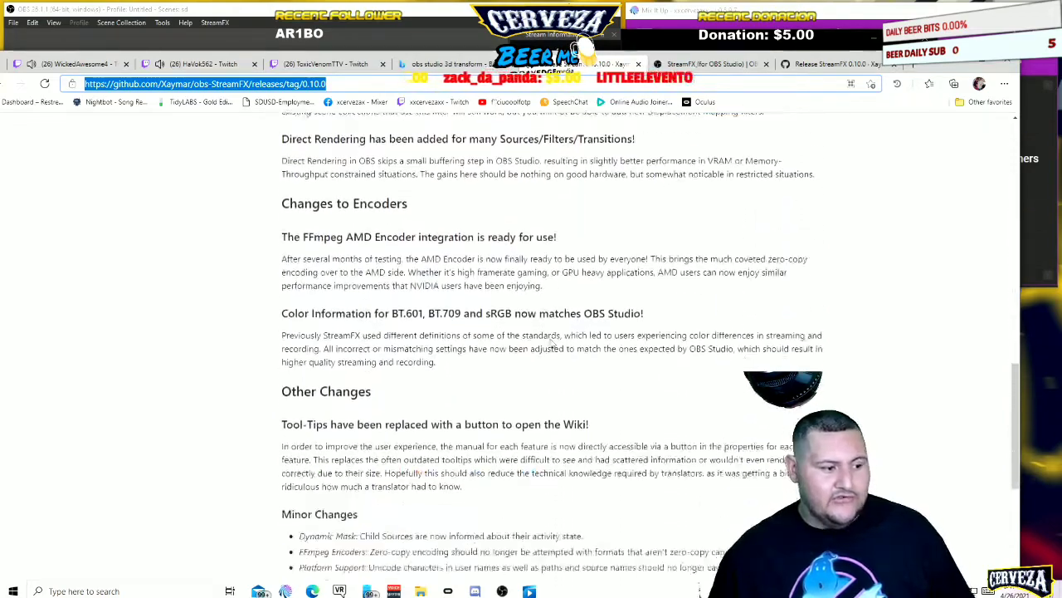
scroll(down, 3)
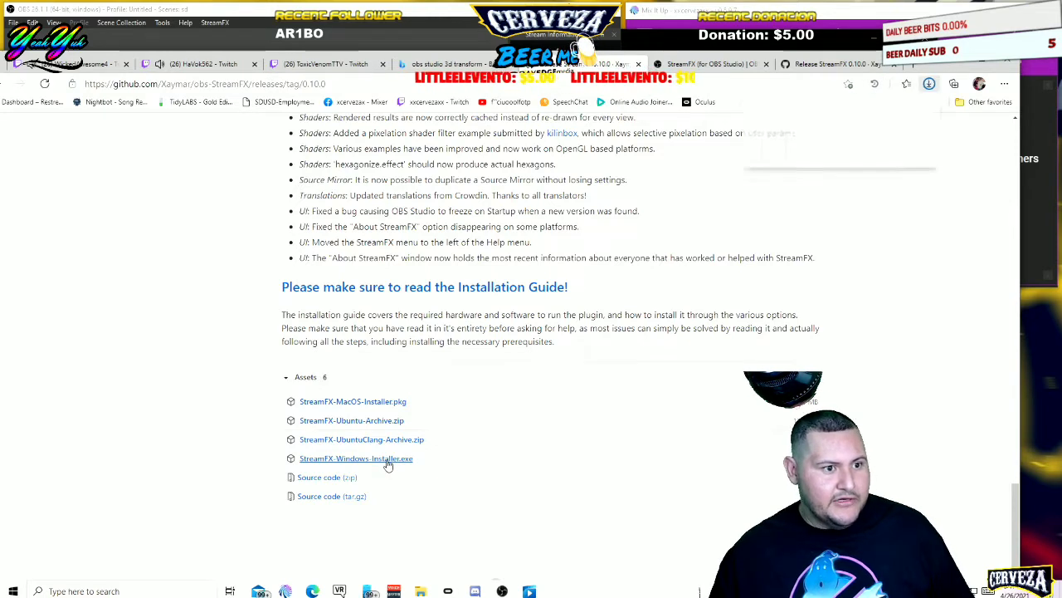
- Download StreamFX-Windows-Installer.exe and keep it despite Edge's harmful-file warning
click(356, 458)
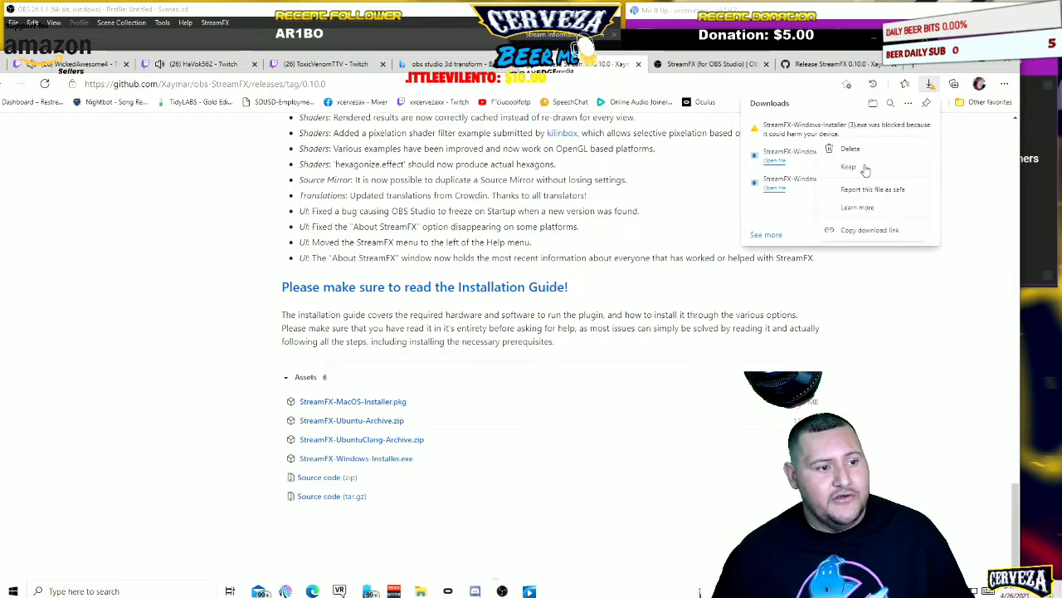
click(849, 167)
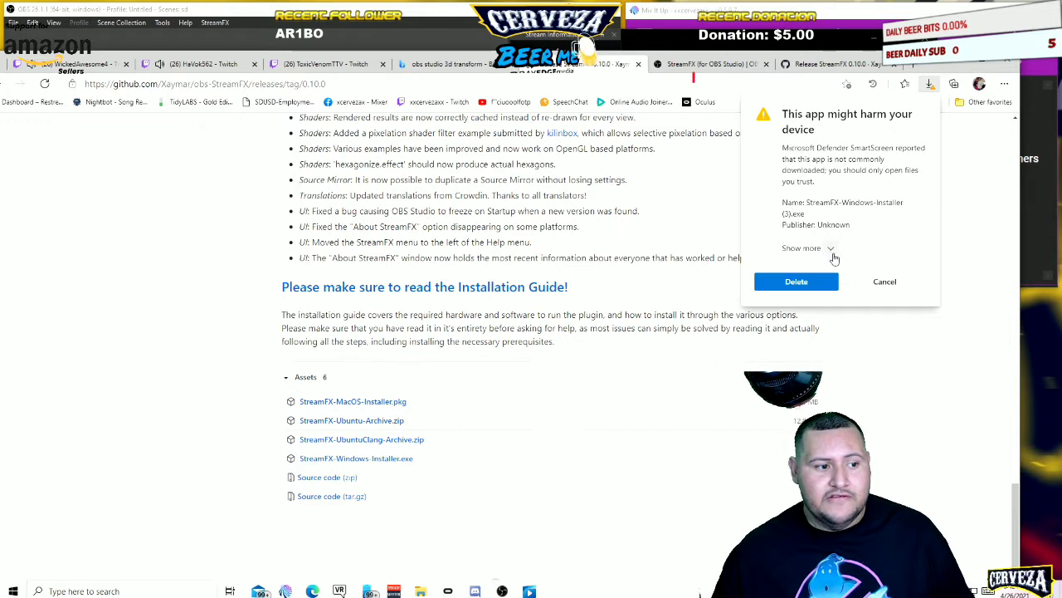
click(802, 247)
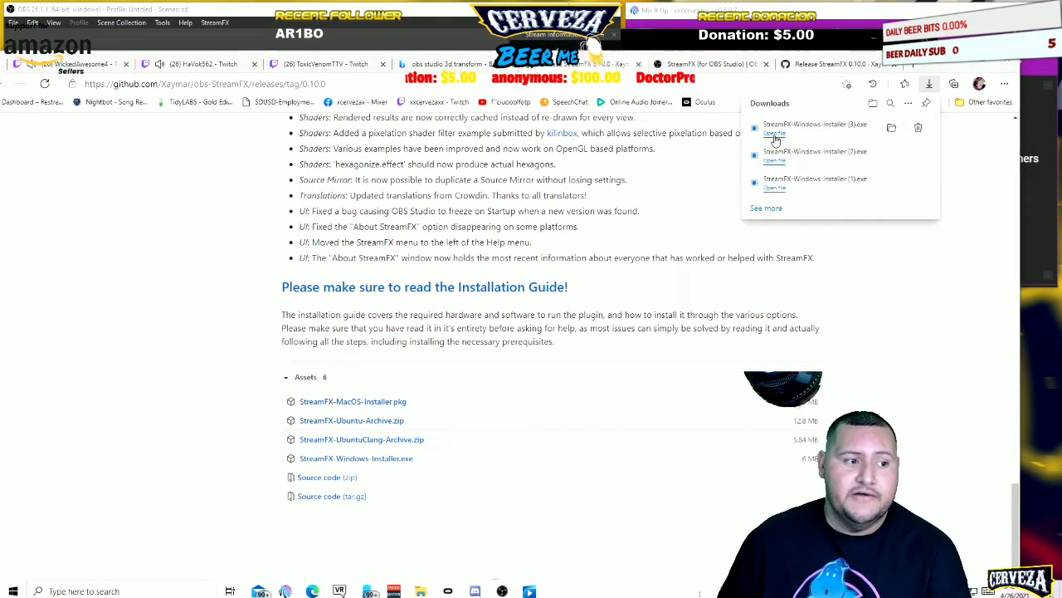
- Open the downloaded StreamFX installer and choose Run anyway in SmartScreen
click(775, 133)
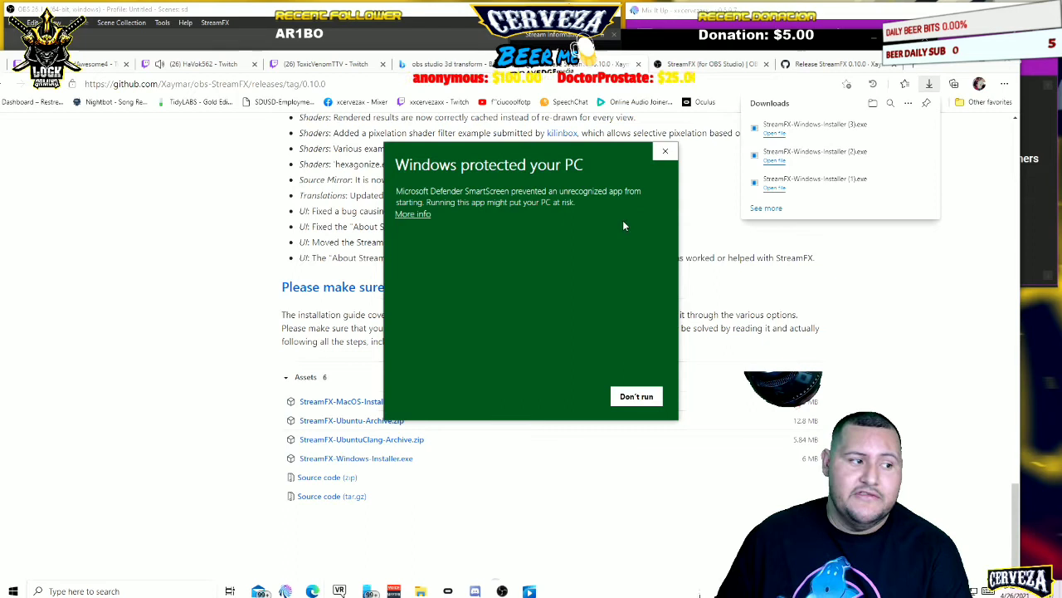
mouse_move(629, 348)
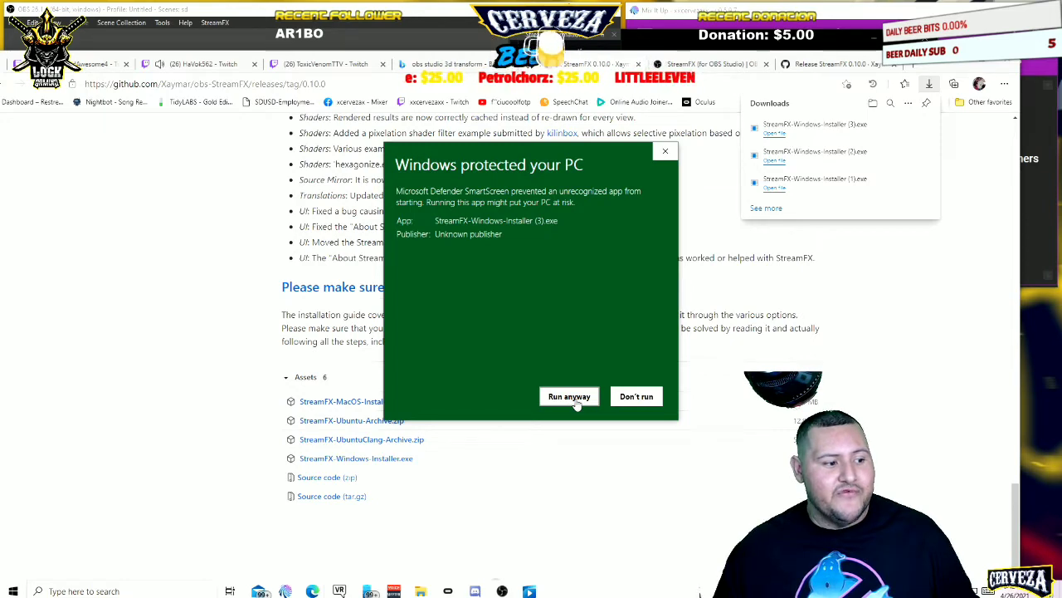
click(569, 396)
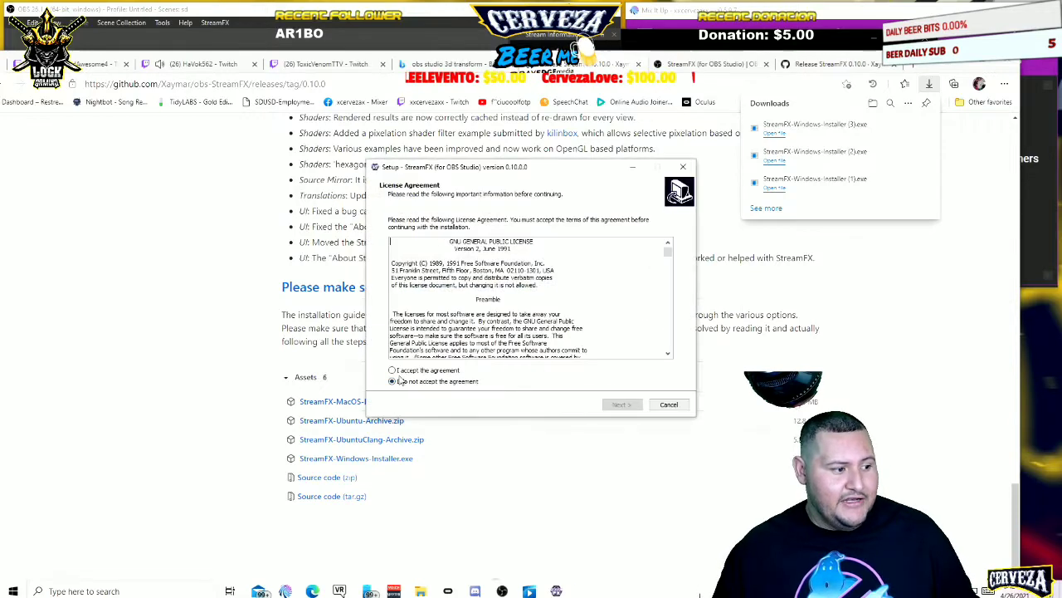
- Select 'I accept the agreement' in StreamFX Setup, then close the wizard window
click(393, 369)
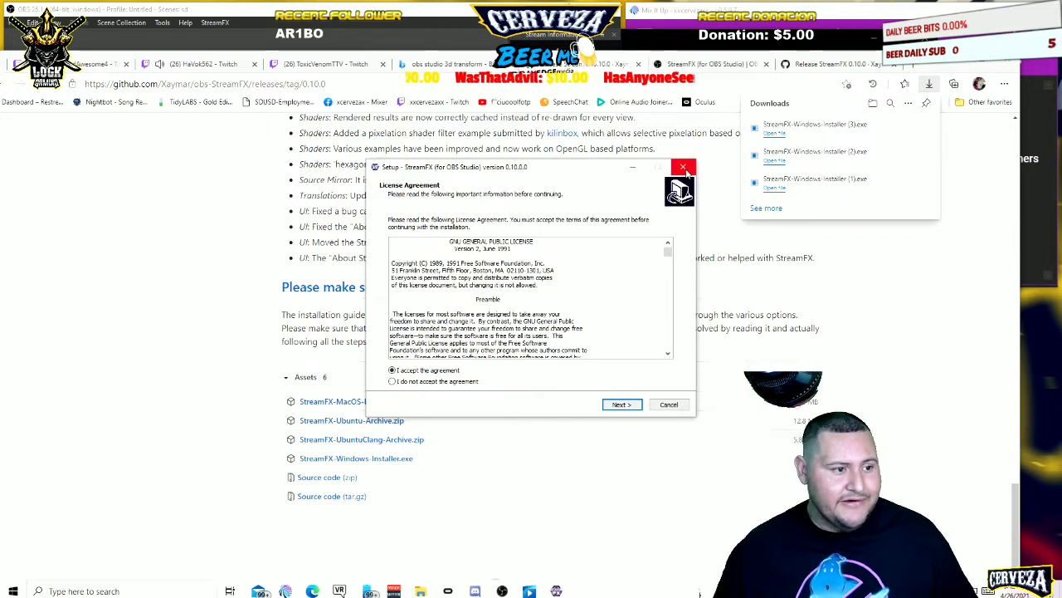
mouse_move(683, 167)
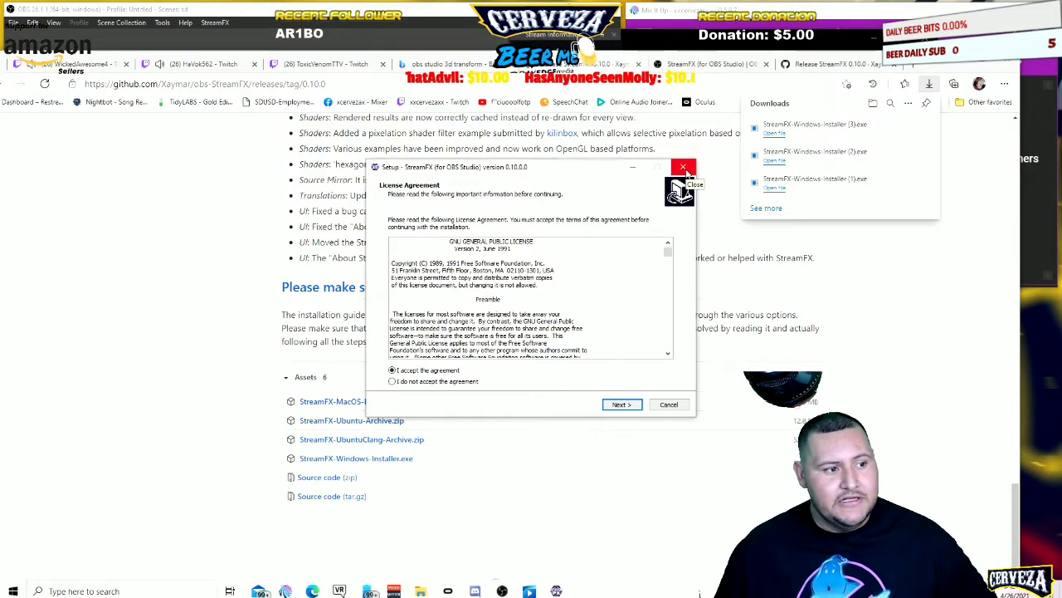
click(683, 166)
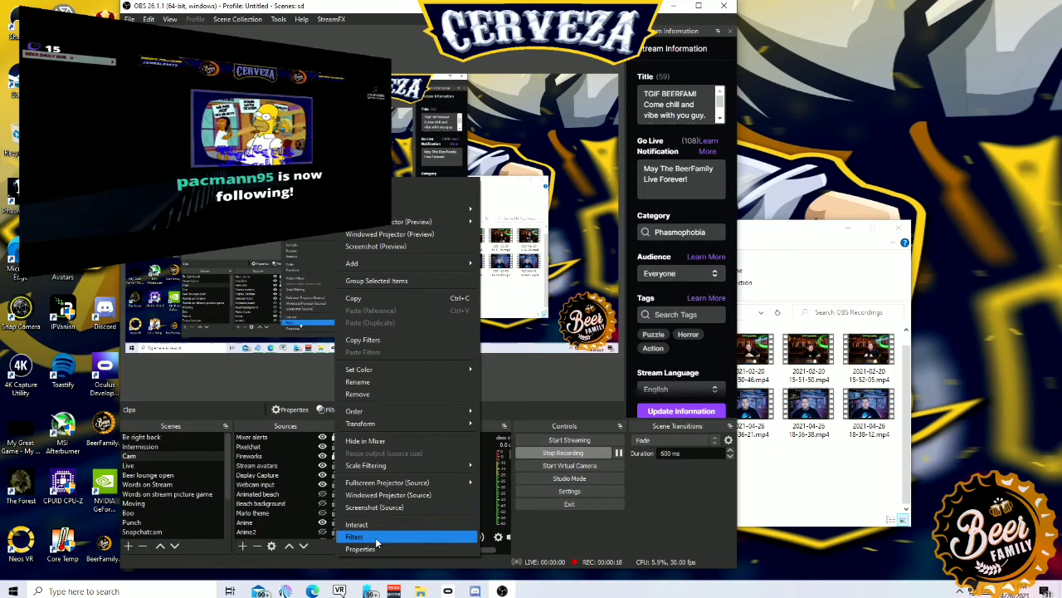
- Open the Filters window for the Clips source from its context menu
click(353, 536)
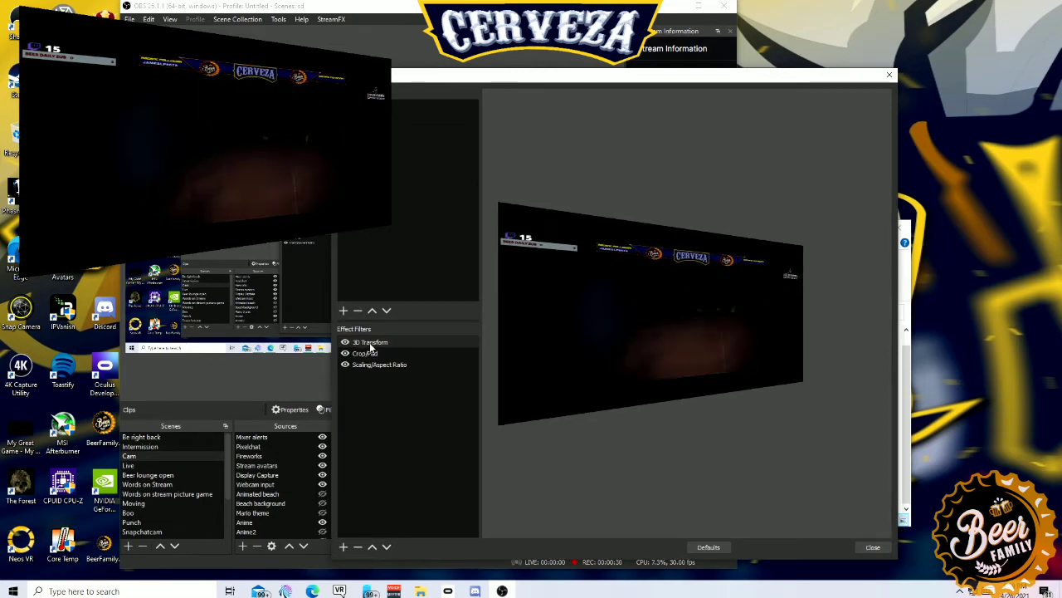
- Select the 3D Transform filter and set its Camera mode to Perspective
click(374, 342)
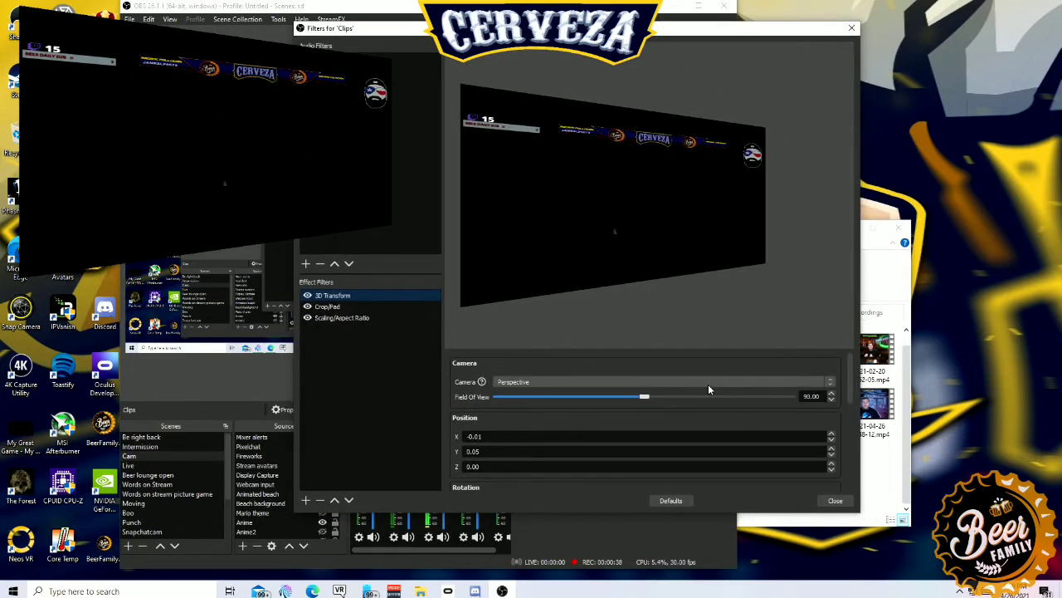
click(664, 382)
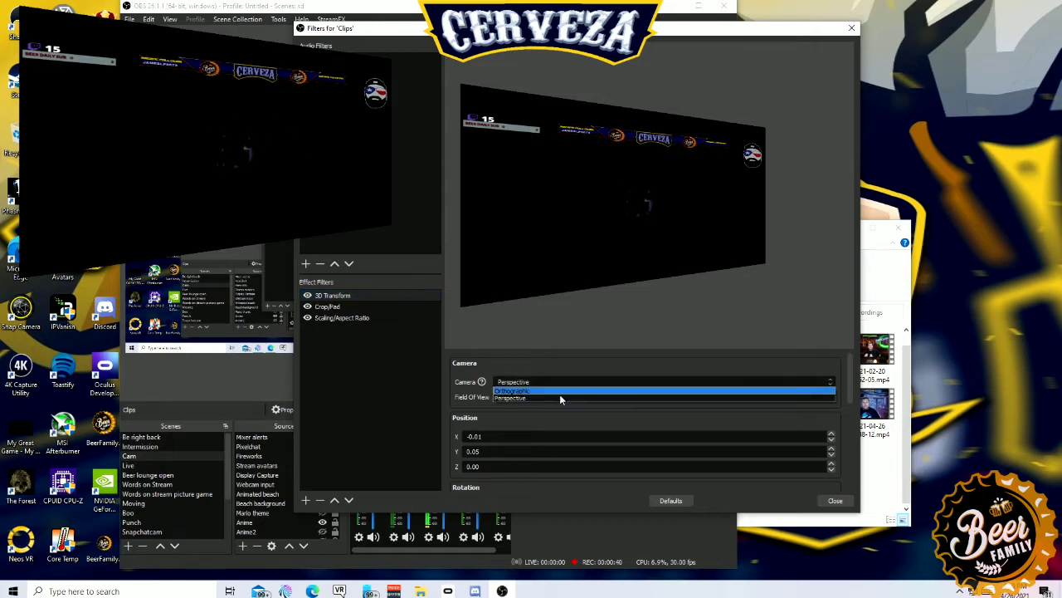
click(510, 396)
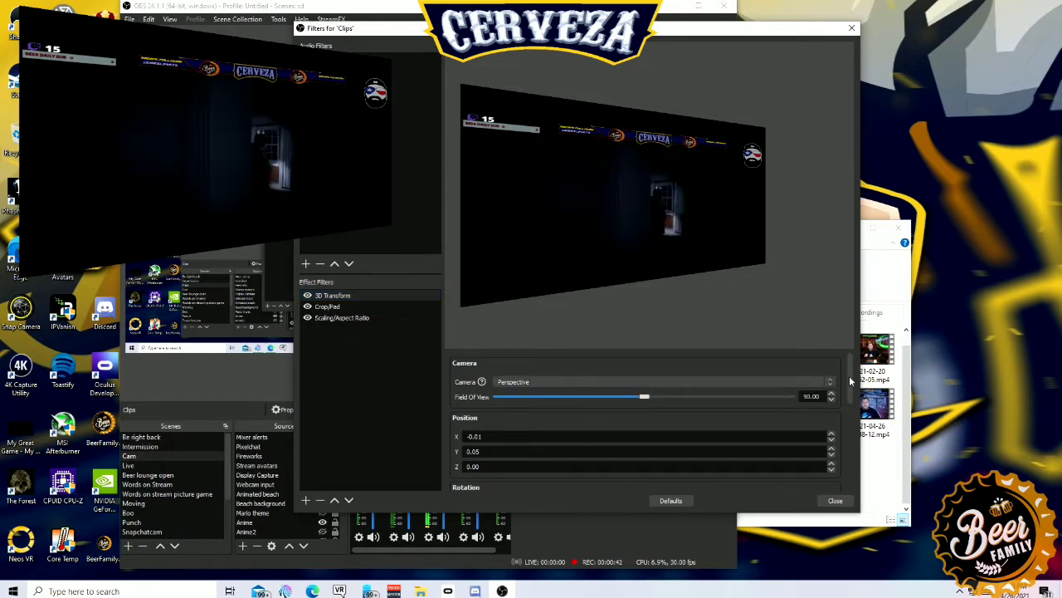
scroll(down, 3)
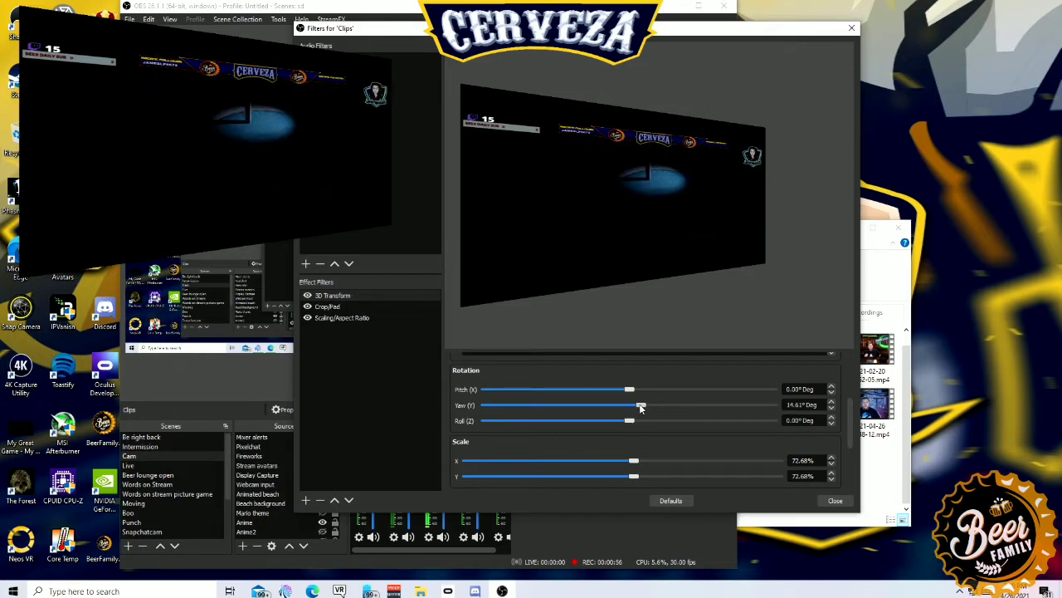
- Adjust the 3D Transform Yaw slider until it settles near 15.98°, then close Filters
drag(639, 405, 635, 405)
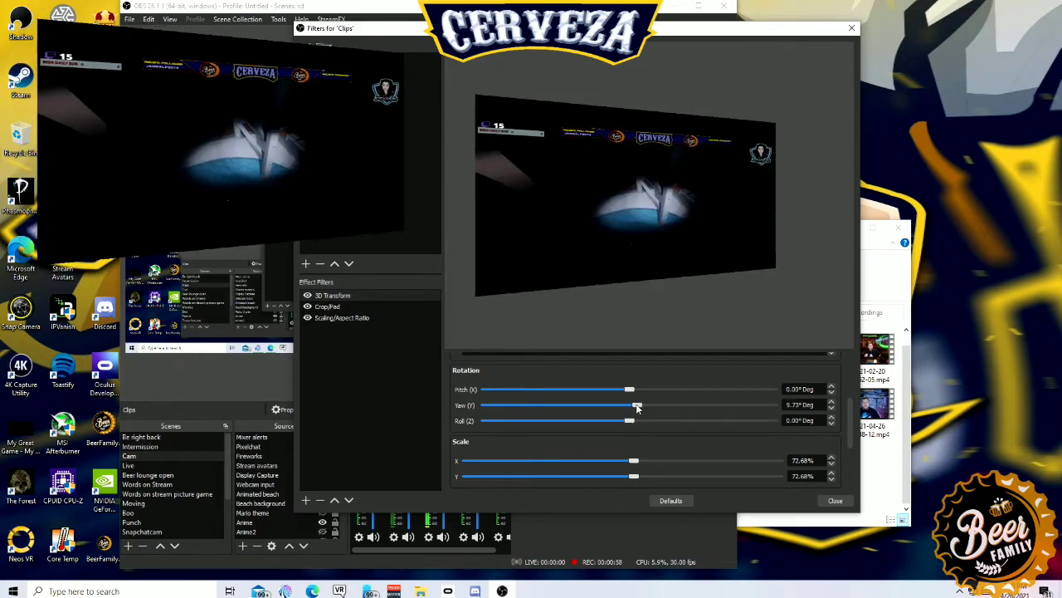
drag(638, 405, 635, 405)
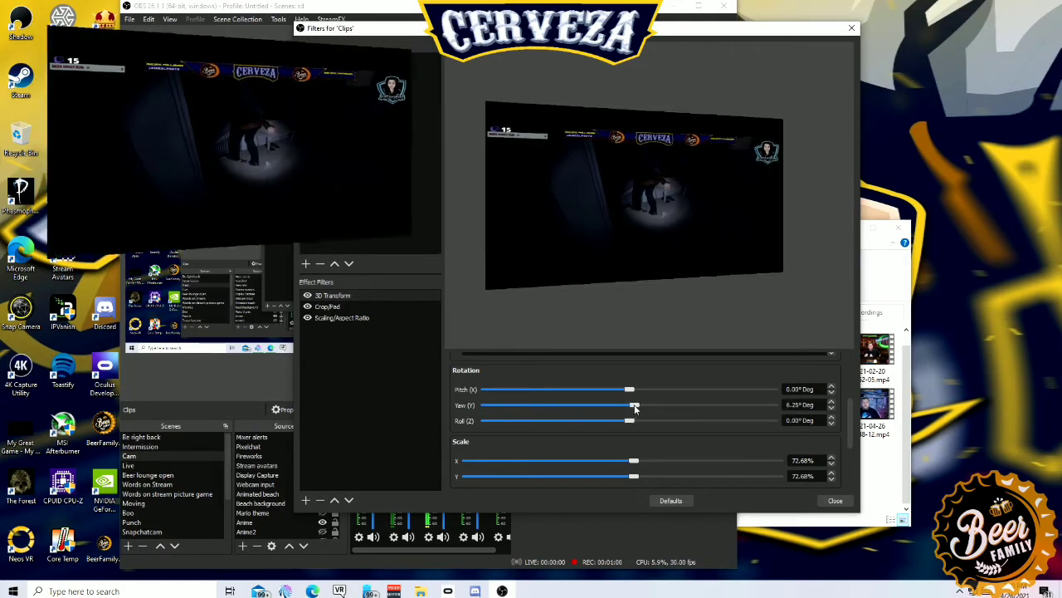
drag(635, 405, 610, 405)
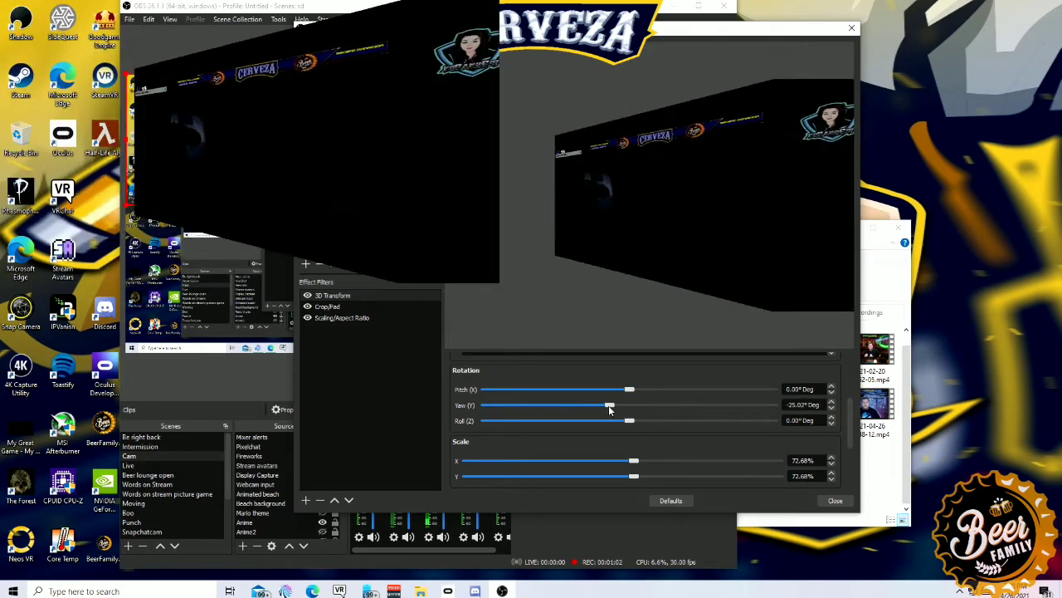
drag(610, 405, 691, 405)
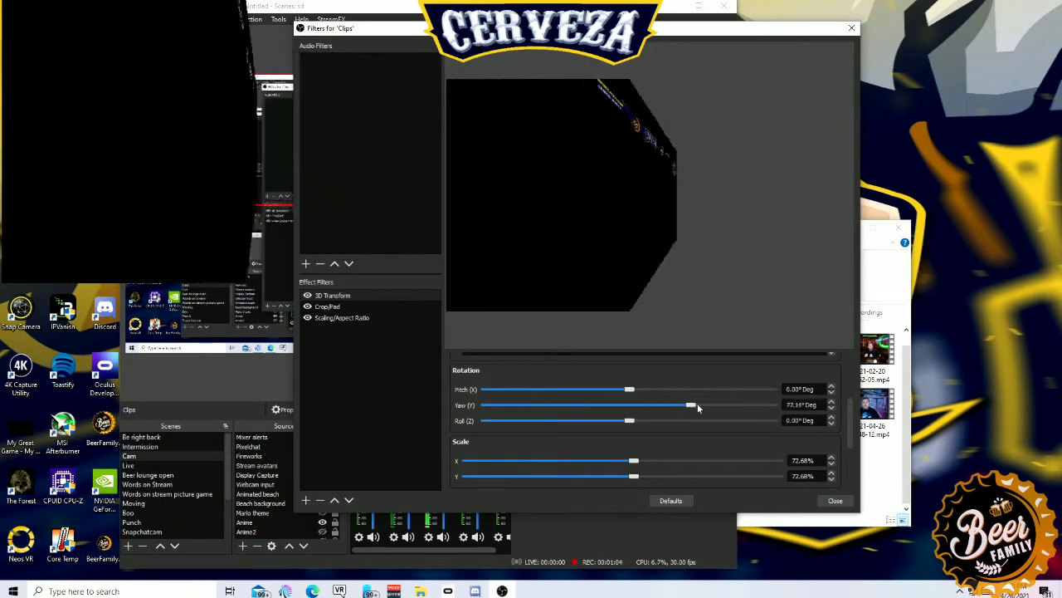
drag(690, 405, 668, 405)
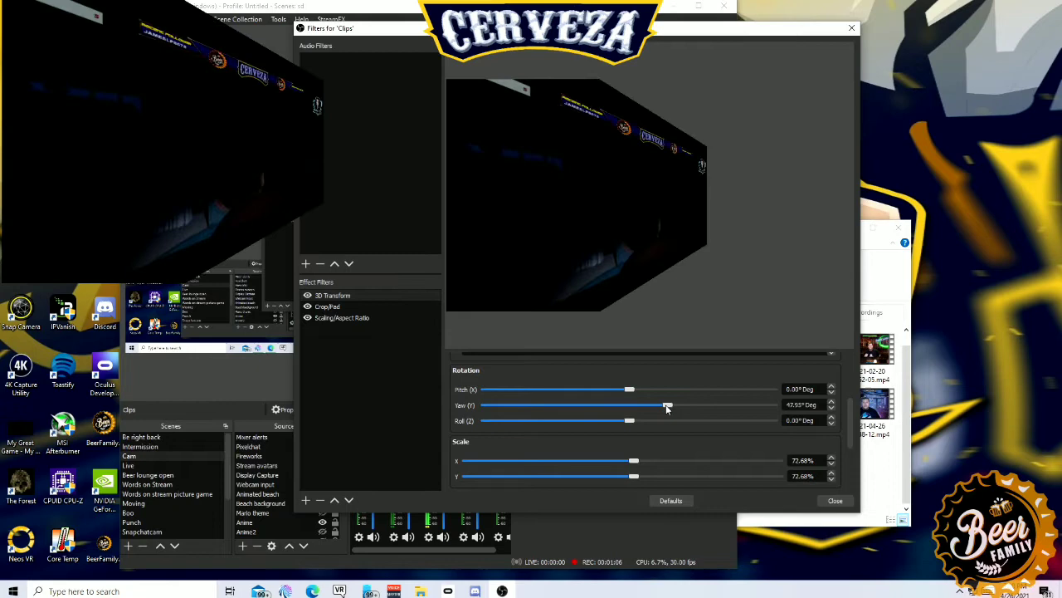
drag(668, 405, 637, 405)
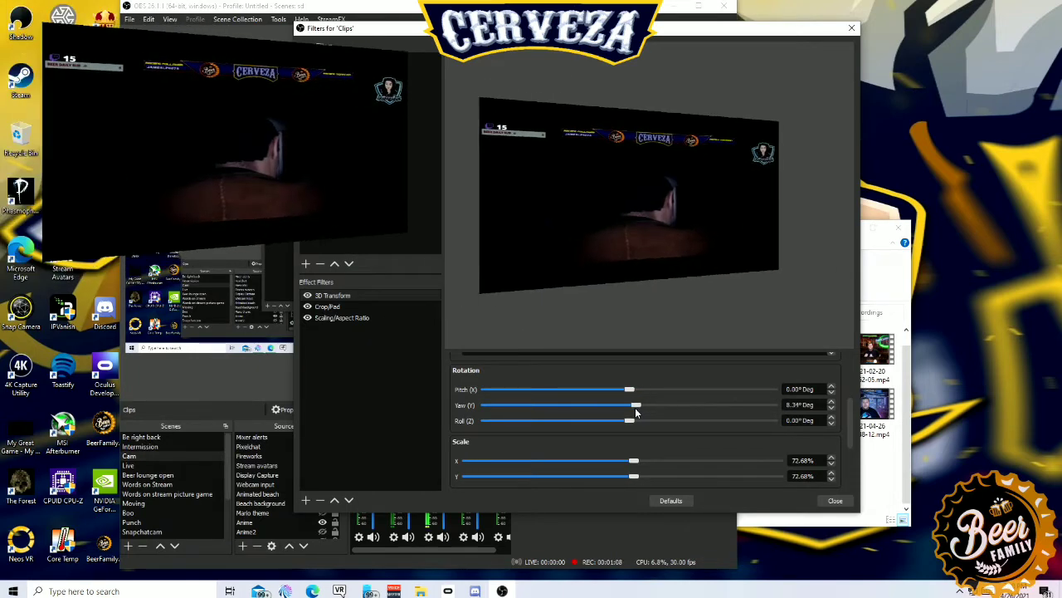
drag(637, 405, 642, 405)
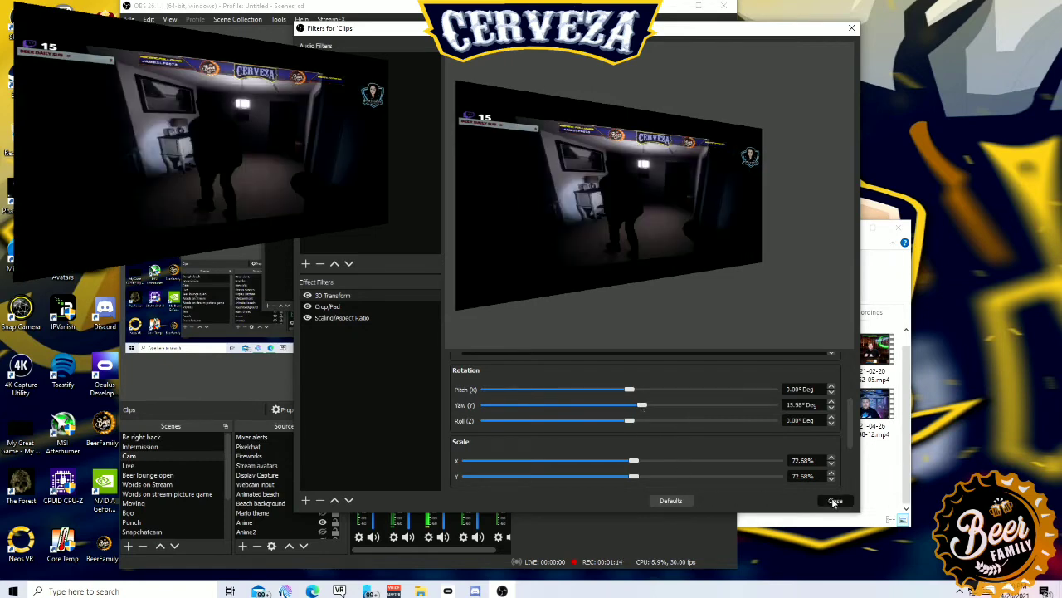
click(835, 500)
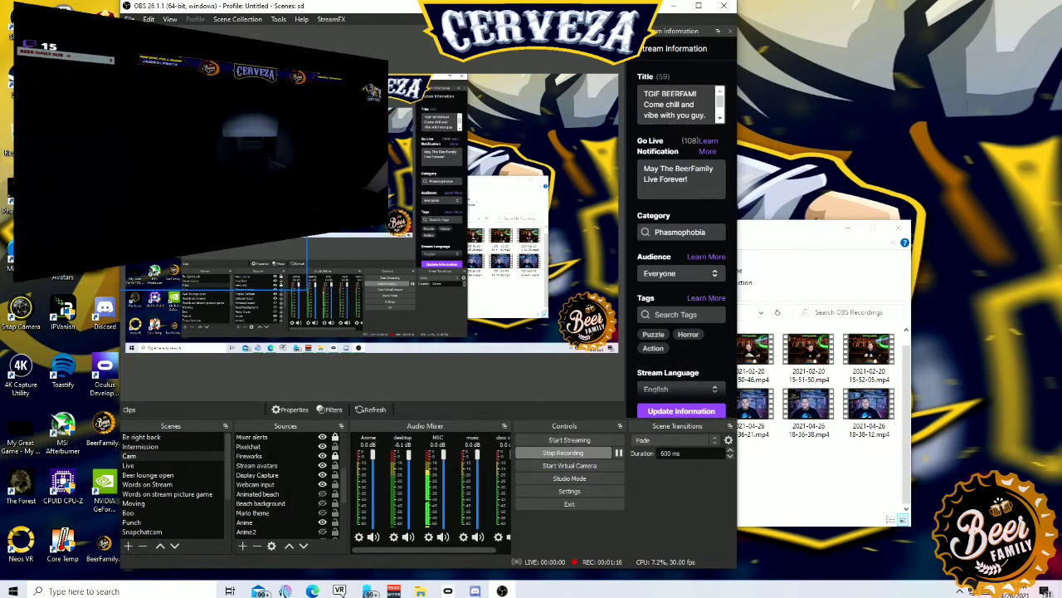